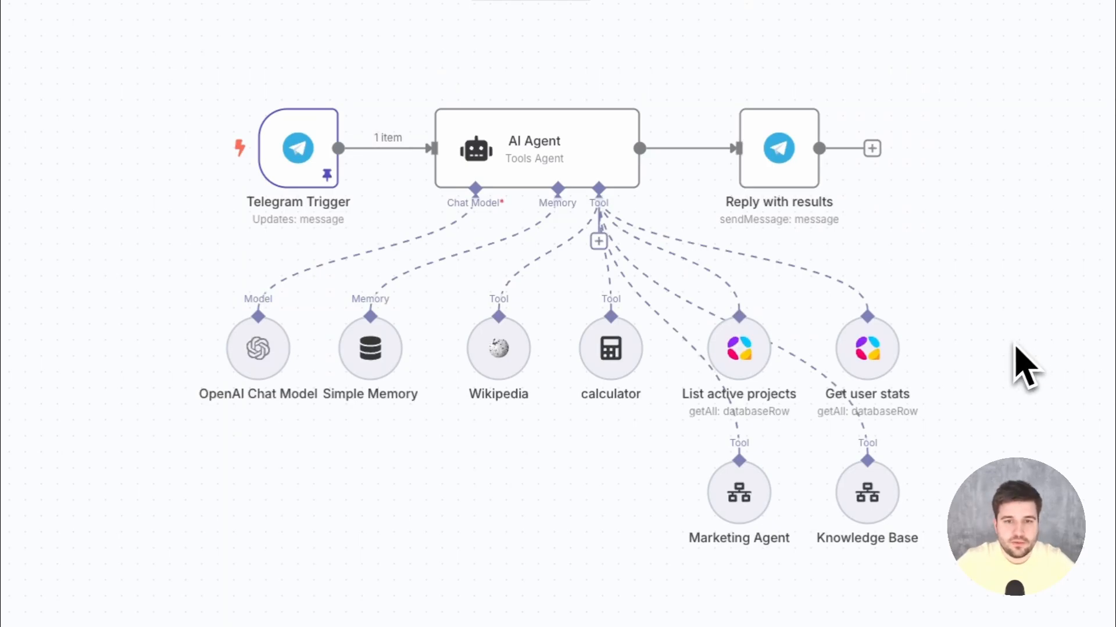
Leave the workflow for Airtable, then the NocoDB tab and the Agent Access Control base.
{"action": "double_click", "coordinate": [298, 148]}
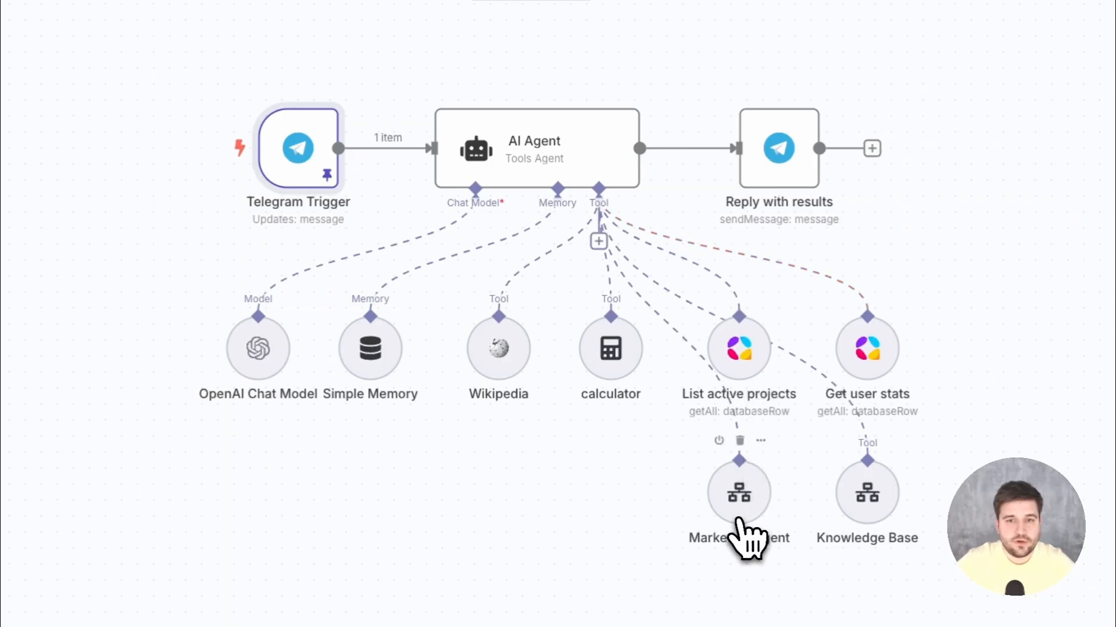
{"action": "double_click", "coordinate": [738, 490]}
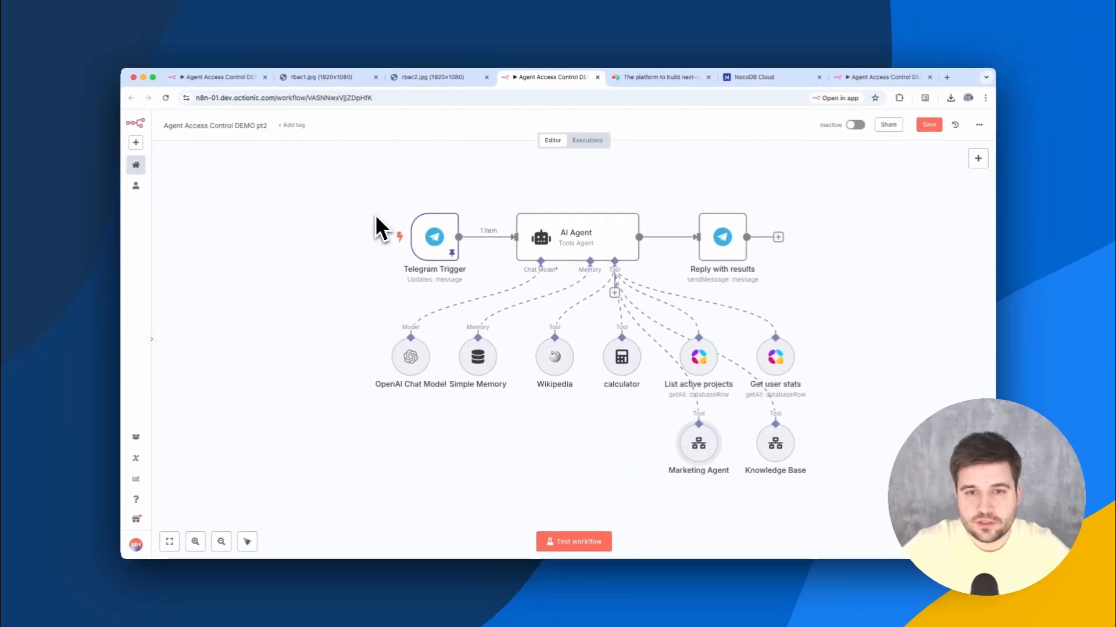
{"action": "mouse_move", "coordinate": [603, 185]}
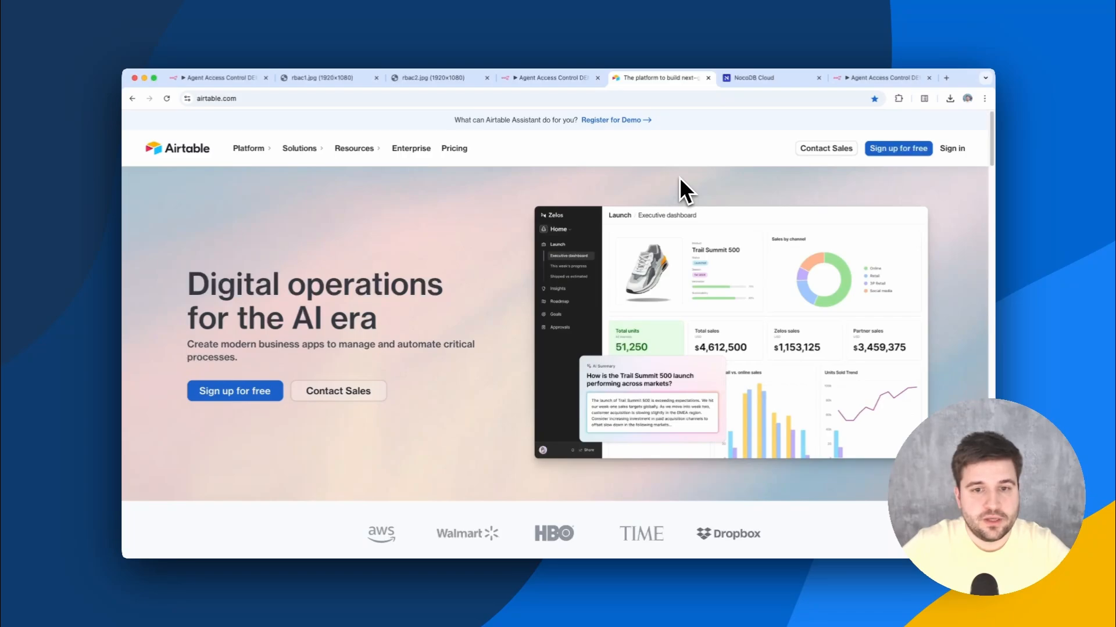
{"action": "left_click", "coordinate": [771, 78]}
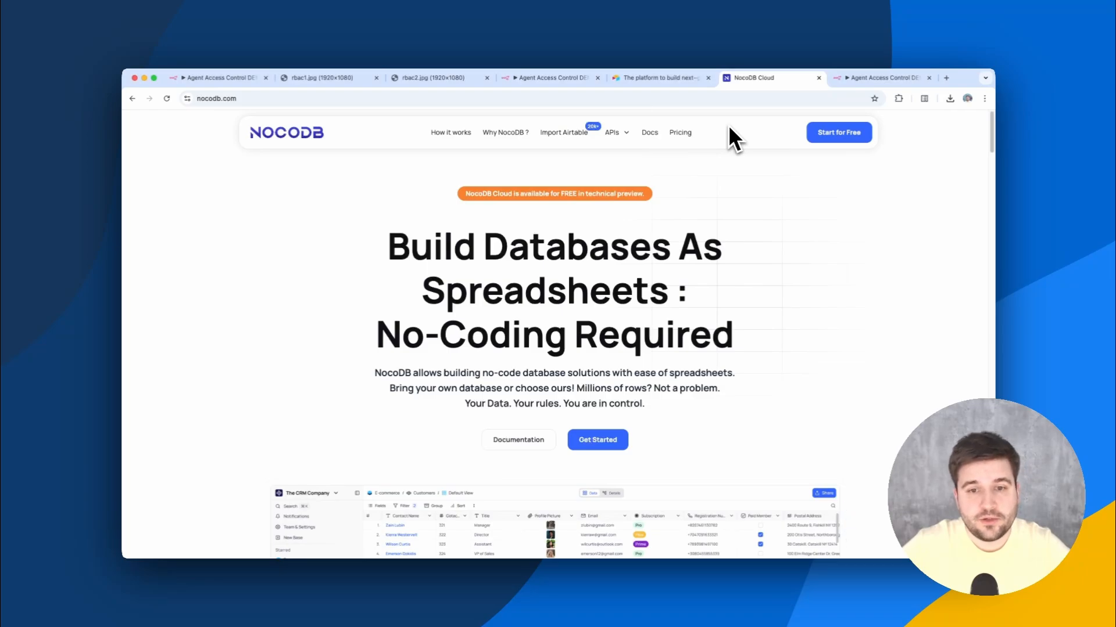
{"action": "left_click", "coordinate": [939, 84]}
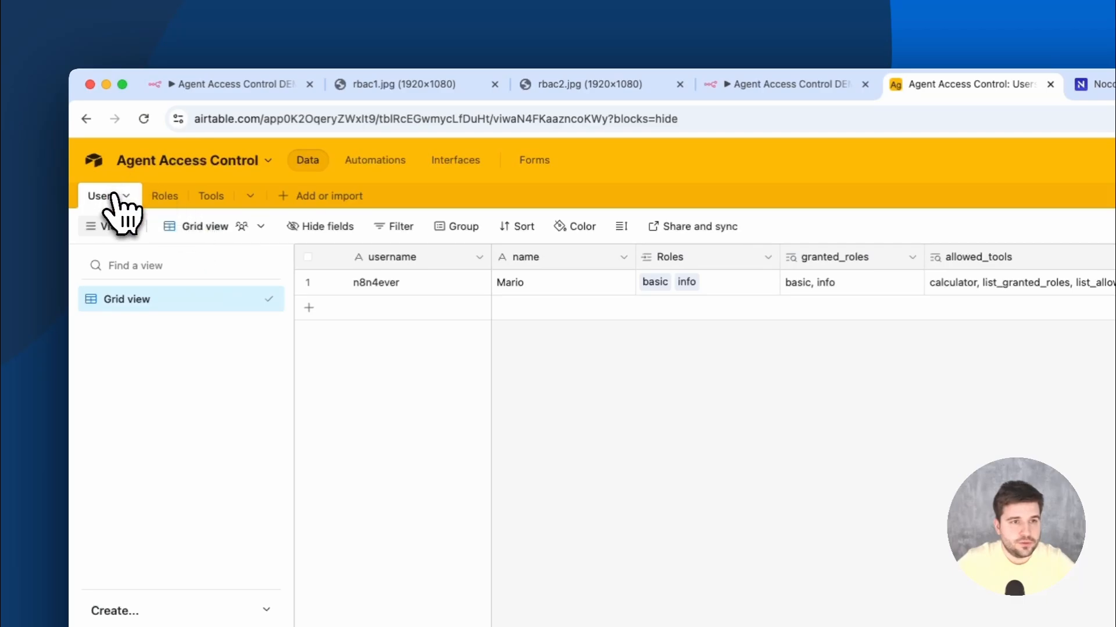
{"action": "left_click", "coordinate": [189, 195]}
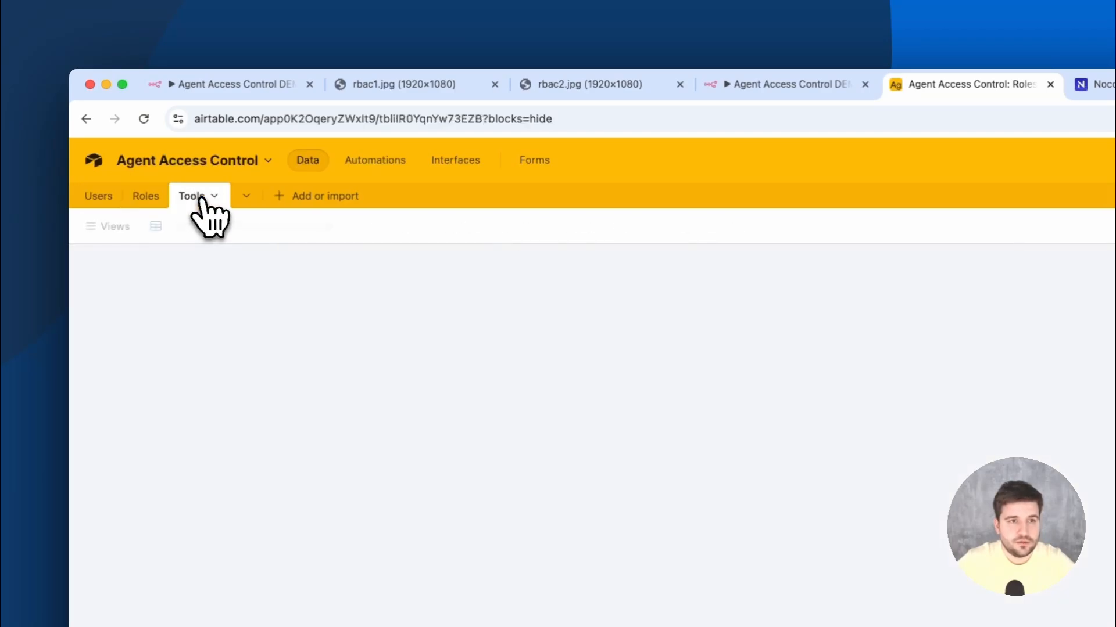
{"action": "left_click", "coordinate": [190, 195]}
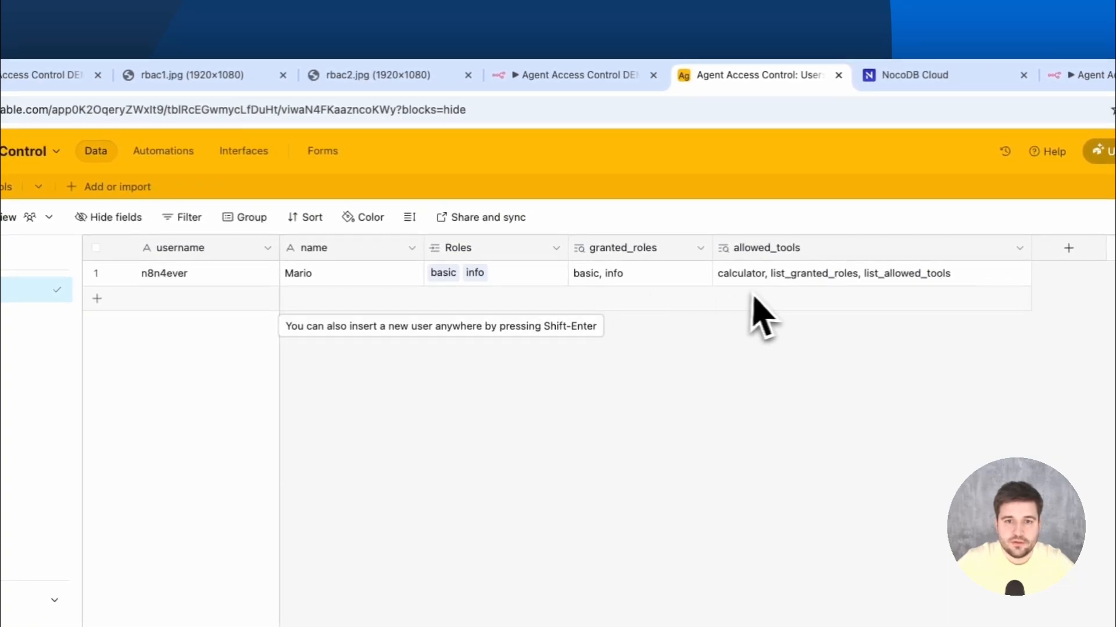
{"action": "mouse_move", "coordinate": [771, 313]}
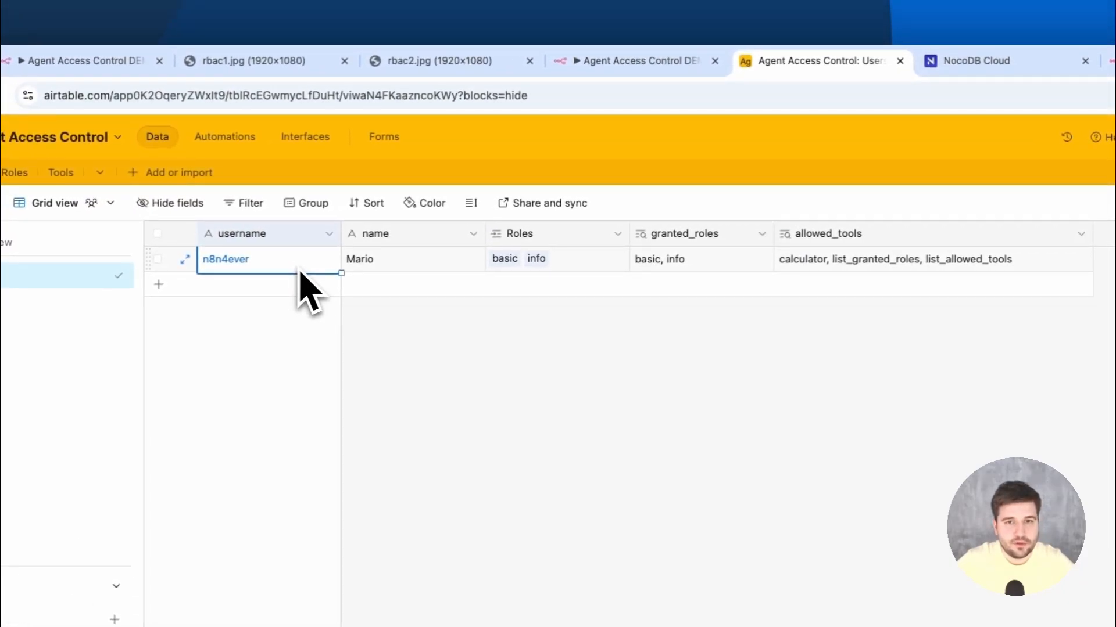
{"action": "mouse_move", "coordinate": [594, 288]}
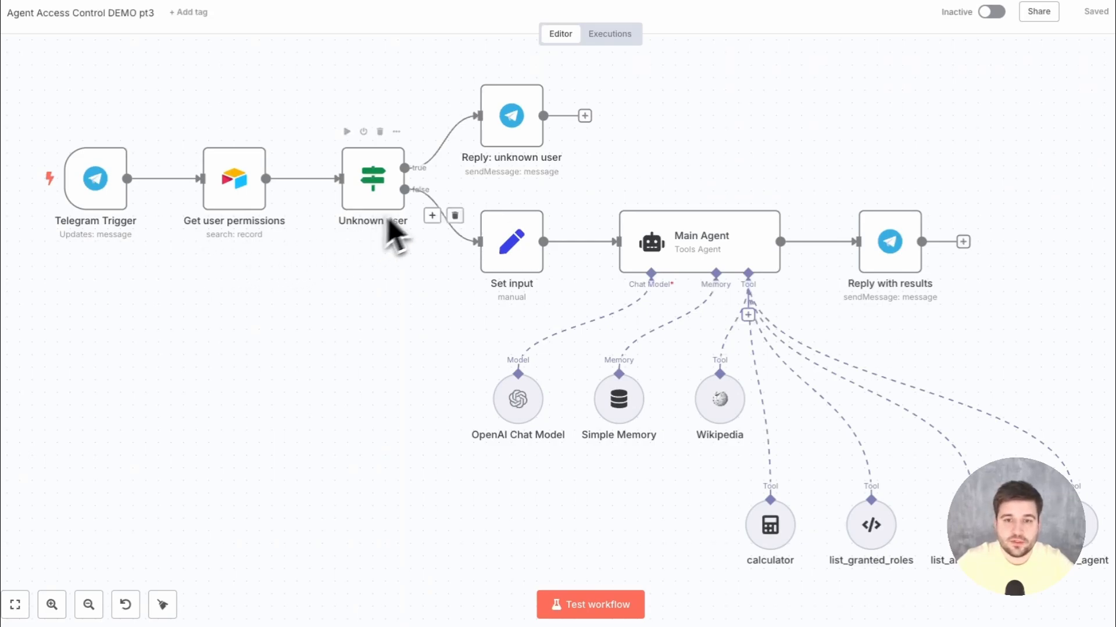
{"action": "mouse_move", "coordinate": [490, 174]}
{"action": "type", "text": "lang"}
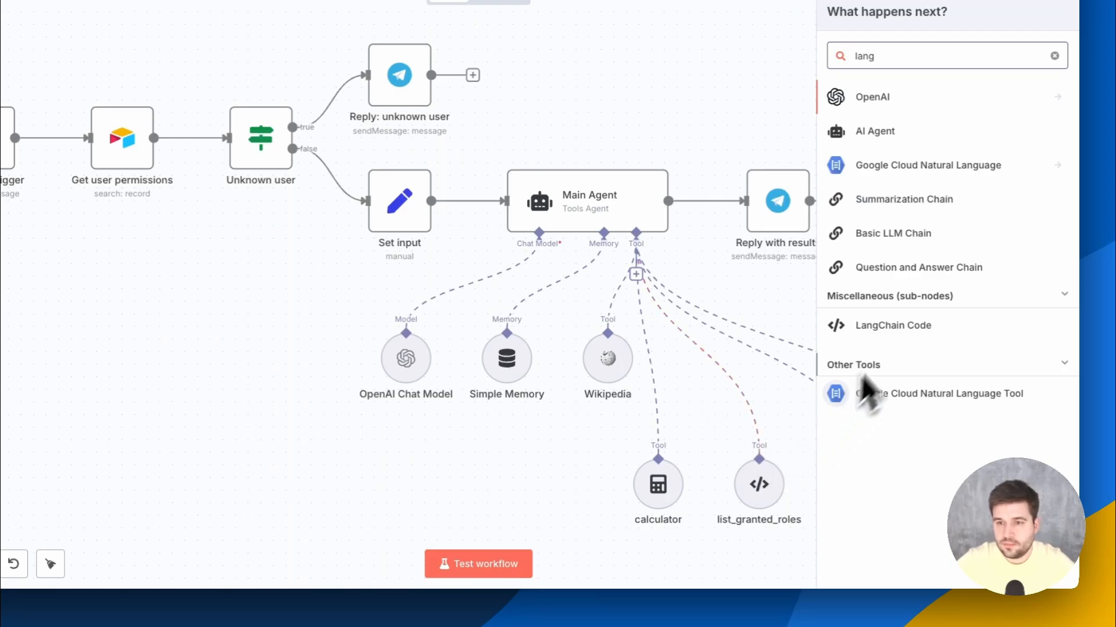
Add a LangChain Code node with one input accepting Tool connections.
{"action": "left_click", "coordinate": [892, 325]}
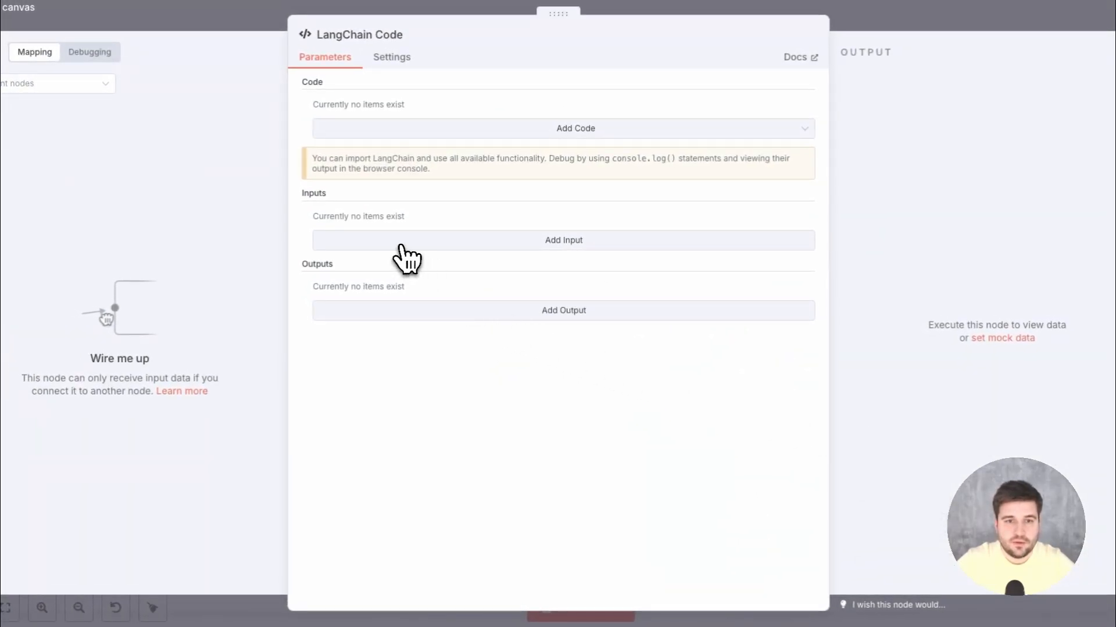
{"action": "left_click", "coordinate": [562, 239]}
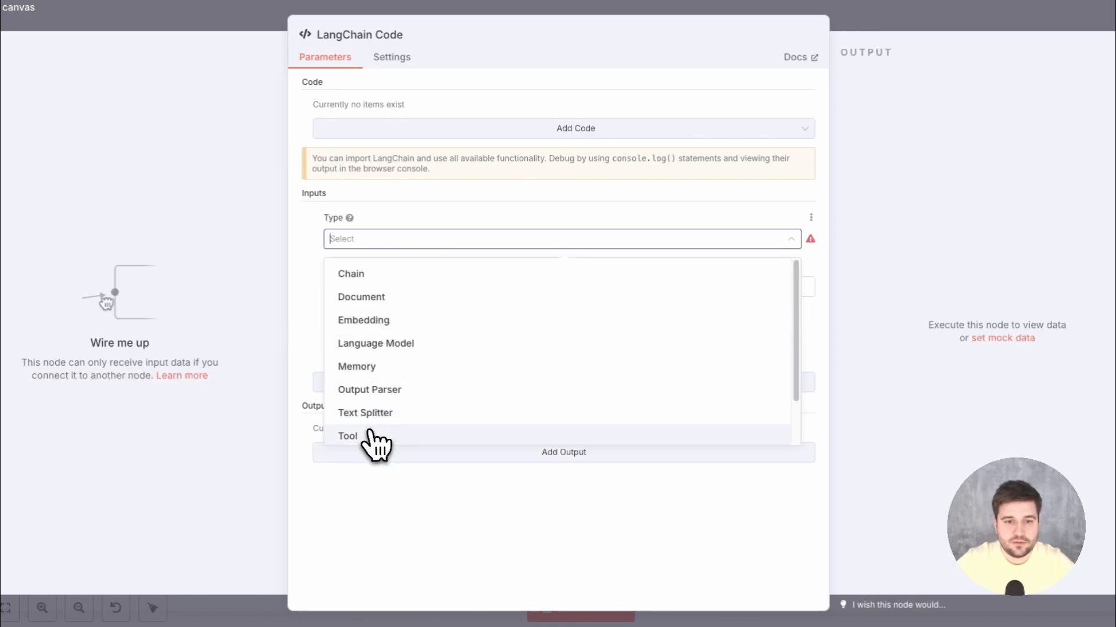
{"action": "left_click", "coordinate": [348, 436]}
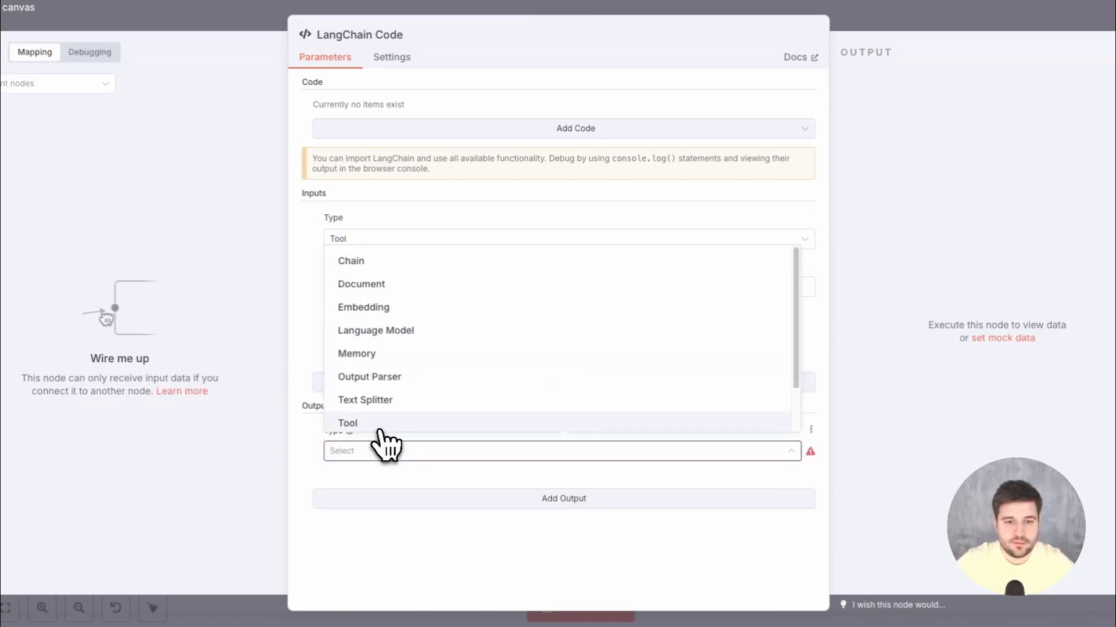
Make the output Tool type and rename the node to 'Check permissions'.
{"action": "left_click", "coordinate": [347, 423]}
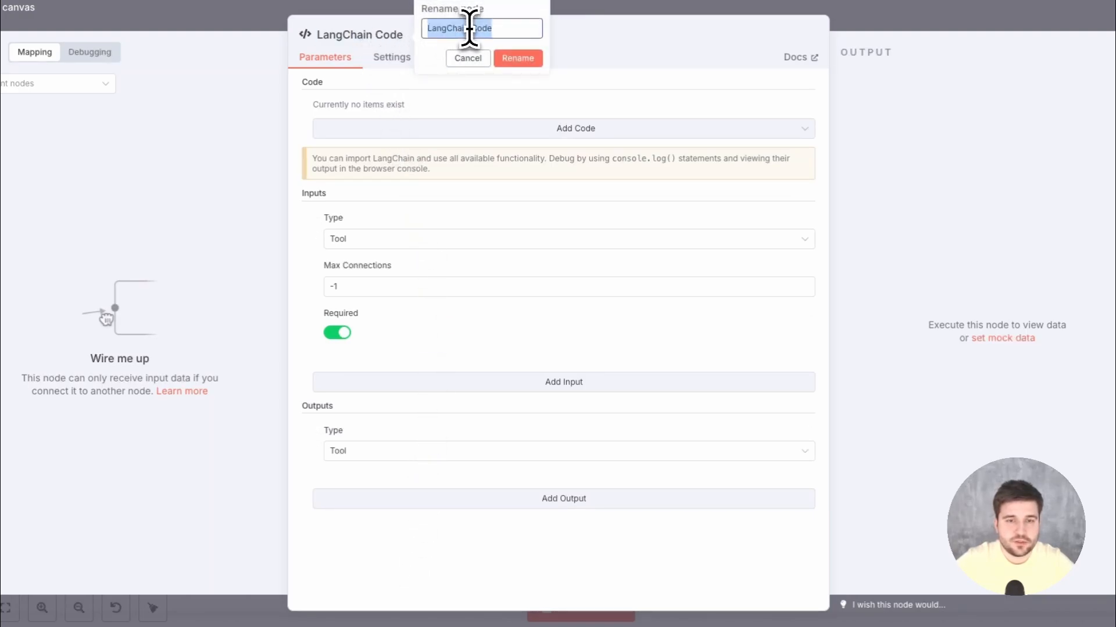
{"action": "left_click", "coordinate": [518, 58]}
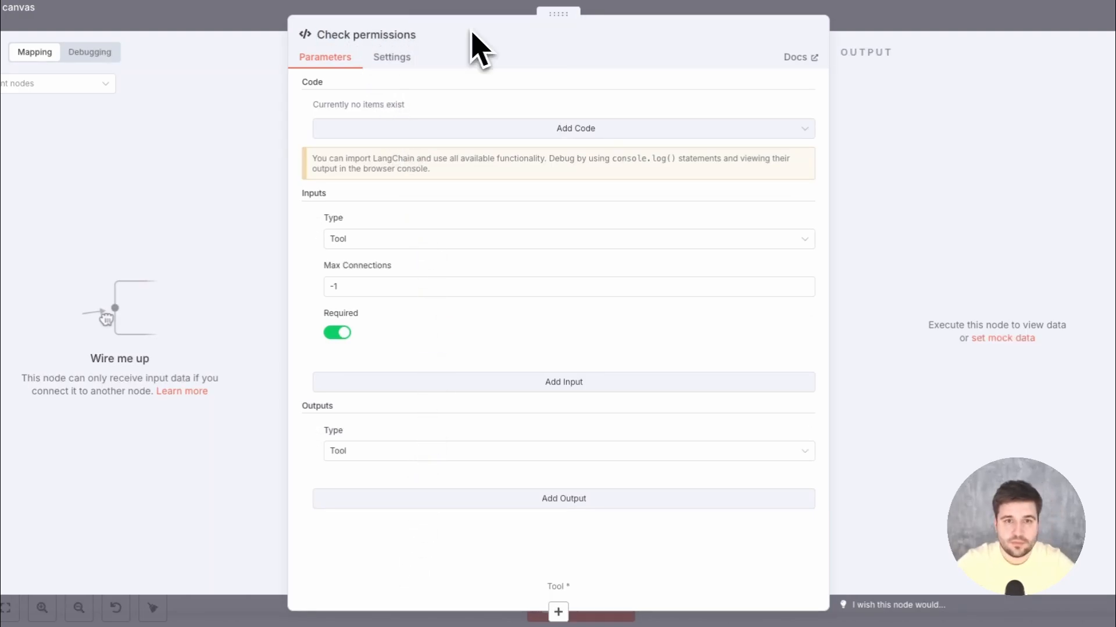
{"action": "left_click", "coordinate": [575, 129]}
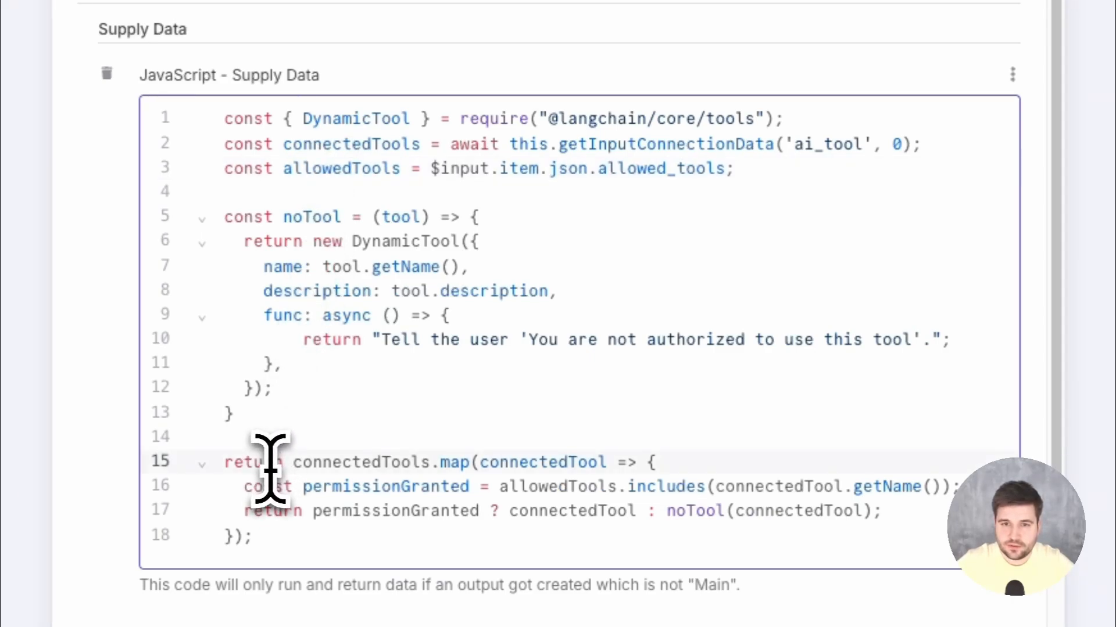
Review the supply-data code mapping connected tools and the noTool not-authorized helper.
{"action": "double_click", "coordinate": [543, 461]}
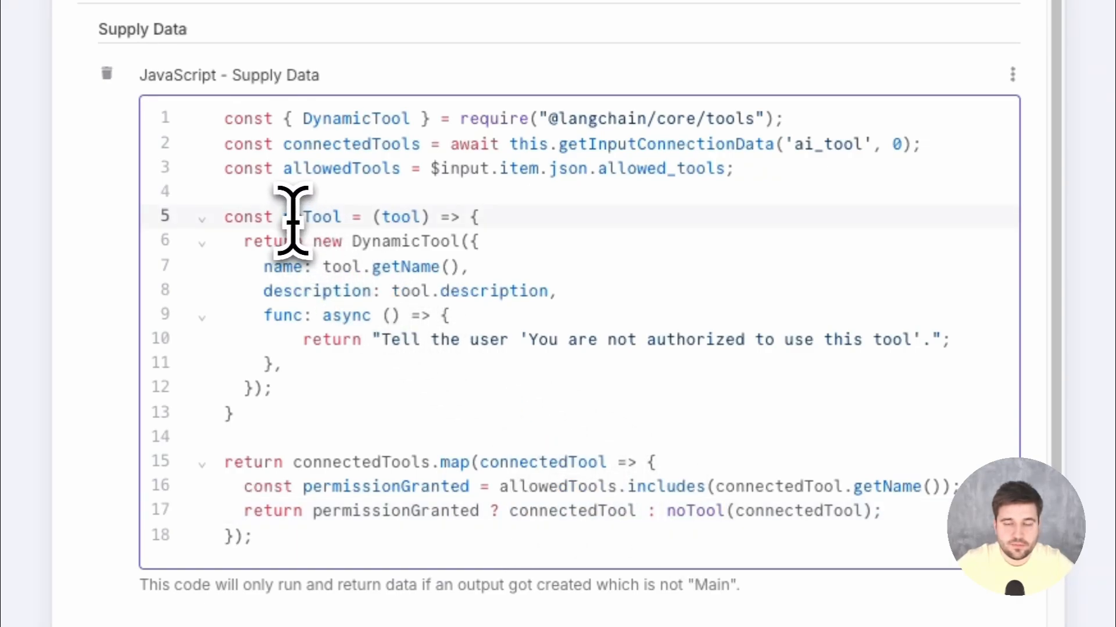
{"action": "double_click", "coordinate": [306, 218]}
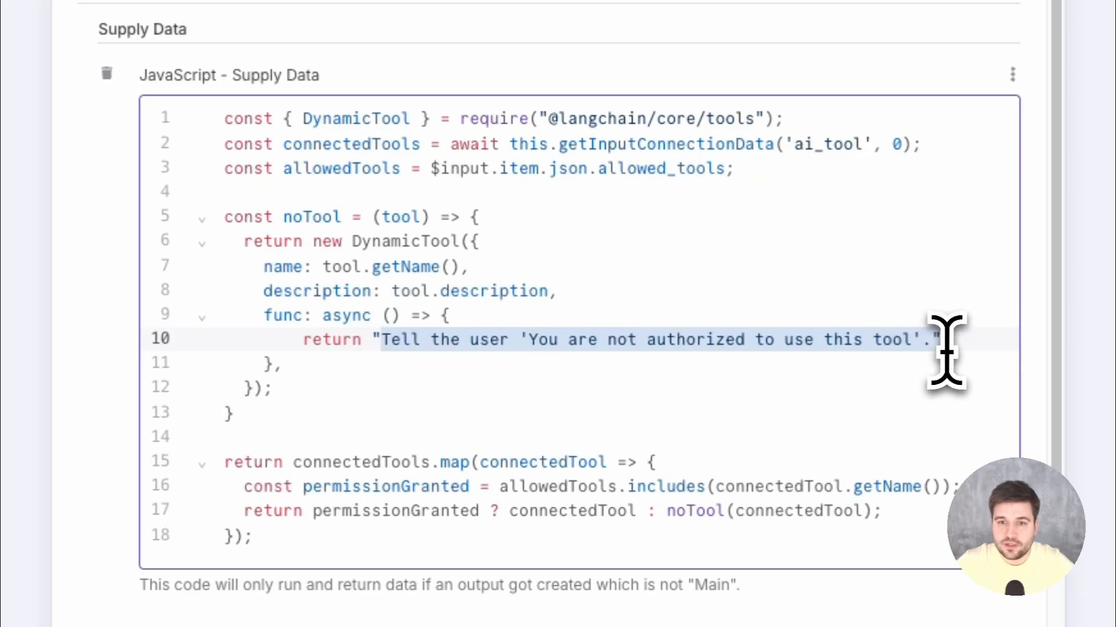
{"action": "mouse_move", "coordinate": [925, 359]}
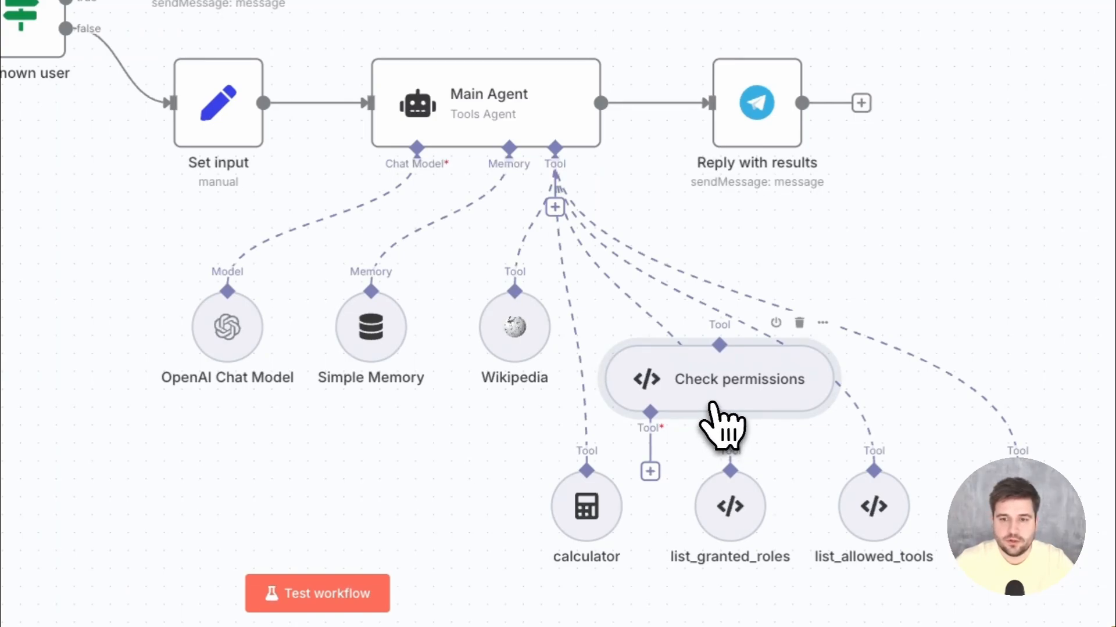
Place Check permissions beside Wikipedia, between the Main Agent and its tool nodes.
{"action": "left_click_drag", "start_coordinate": [718, 378], "coordinate": [772, 200]}
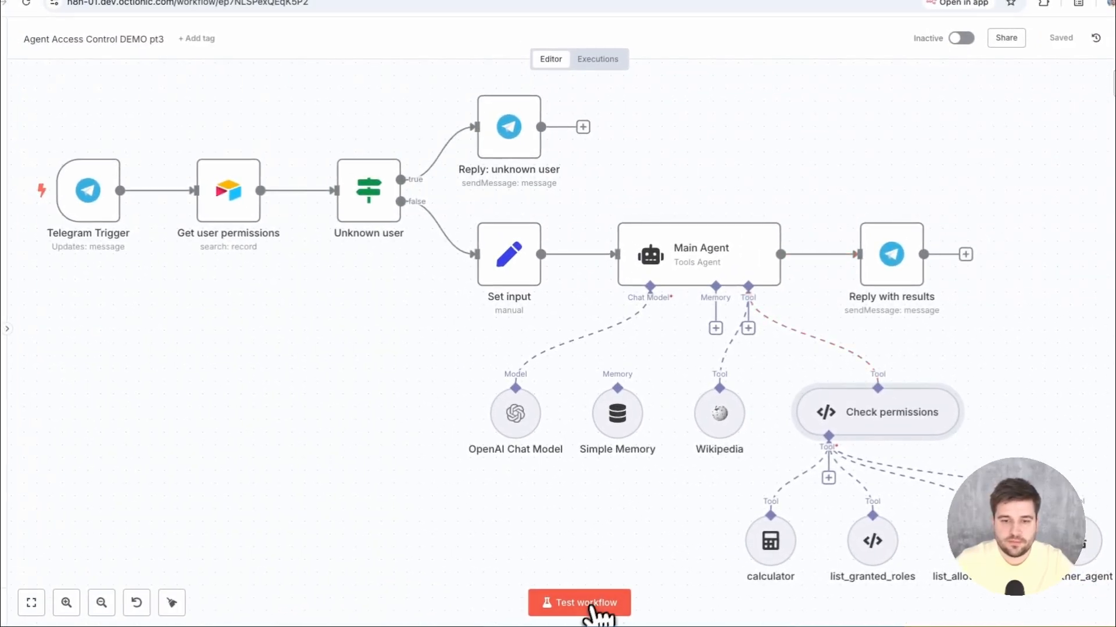
Test the workflow so the Telegram Berlin weather question is refused, then return to the Users table.
{"action": "left_click", "coordinate": [579, 603]}
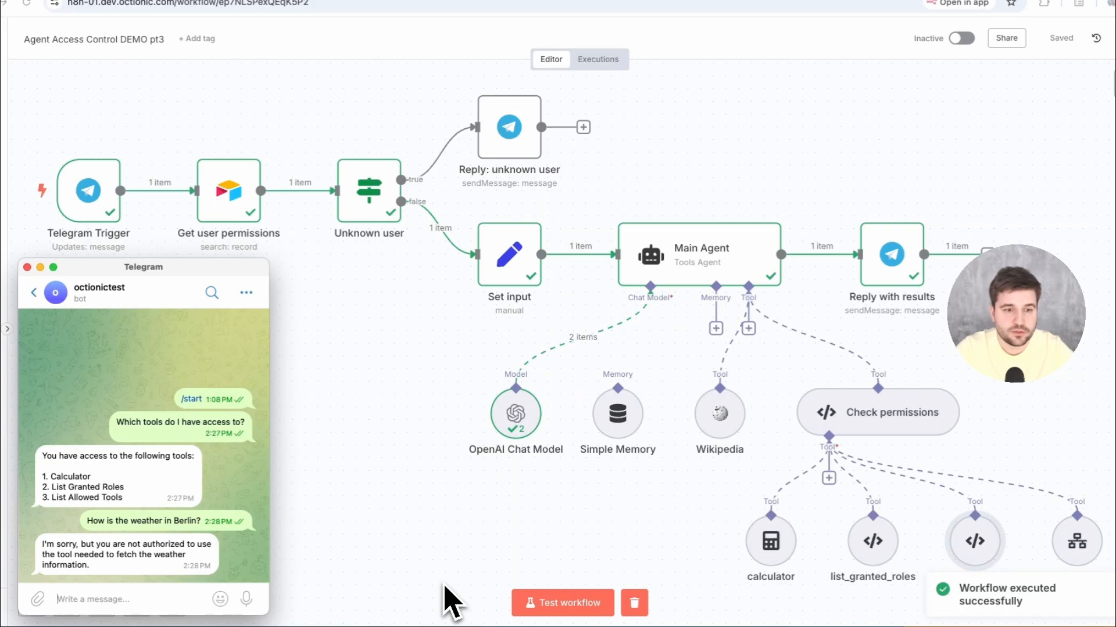
{"action": "left_click", "coordinate": [655, 78]}
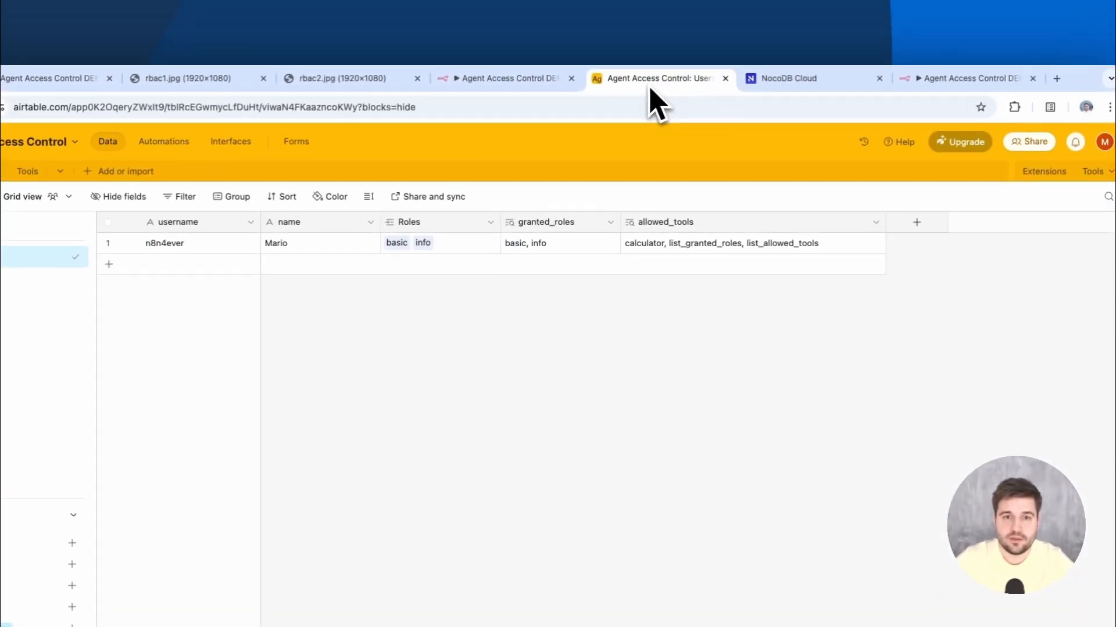
{"action": "left_click", "coordinate": [439, 243]}
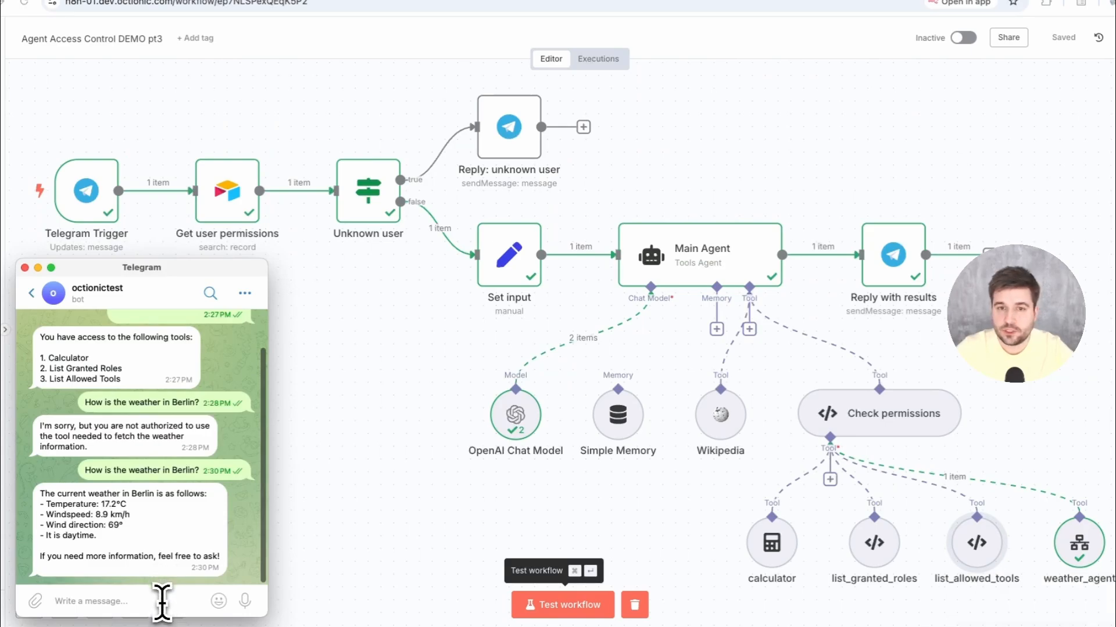
{"action": "mouse_move", "coordinate": [1102, 614]}
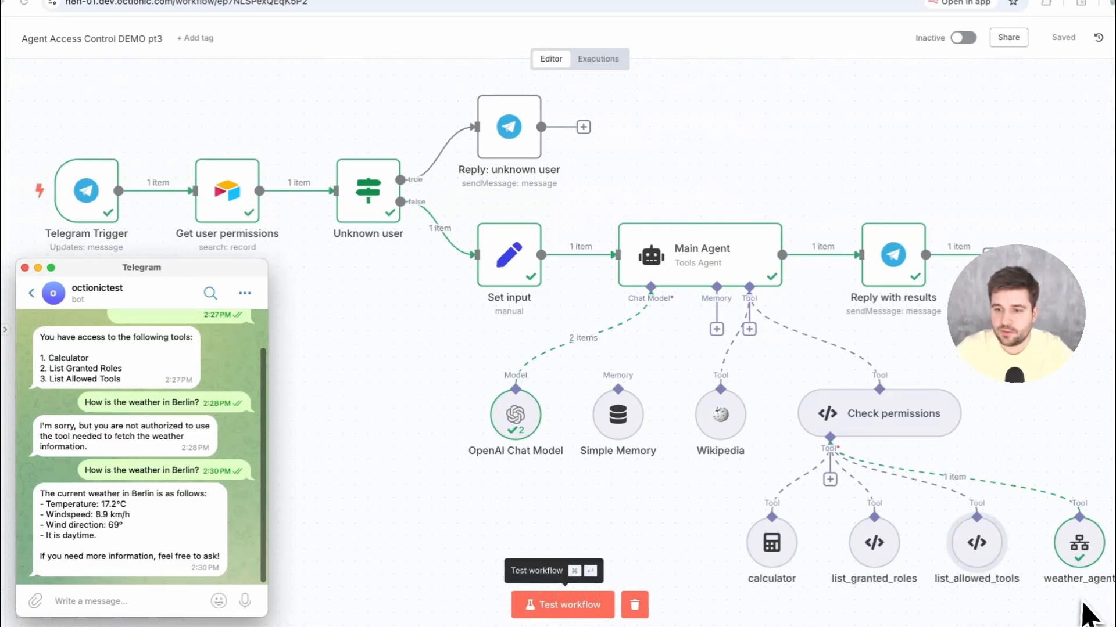